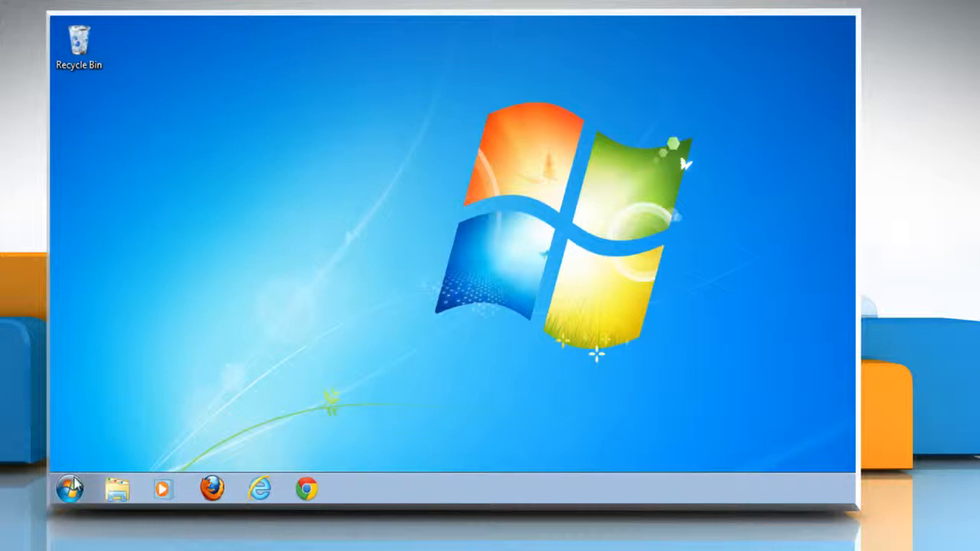
- Launch Access 2013 from the Start menu and create a blank desktop database
click(70, 487)
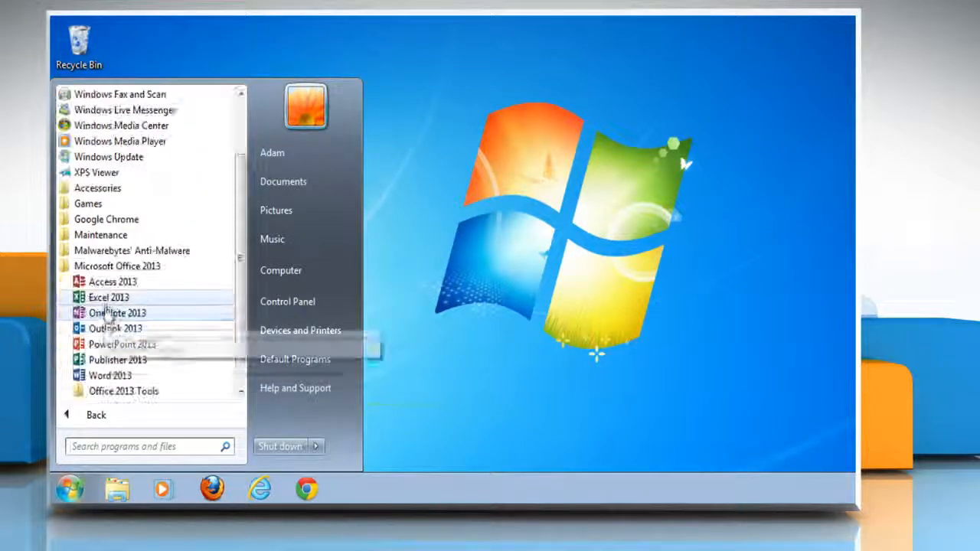
click(114, 282)
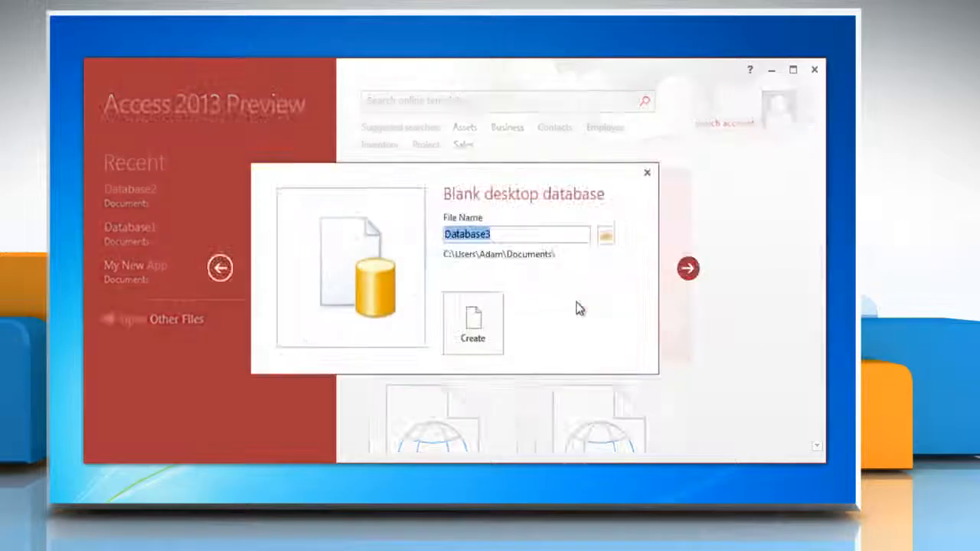
click(471, 324)
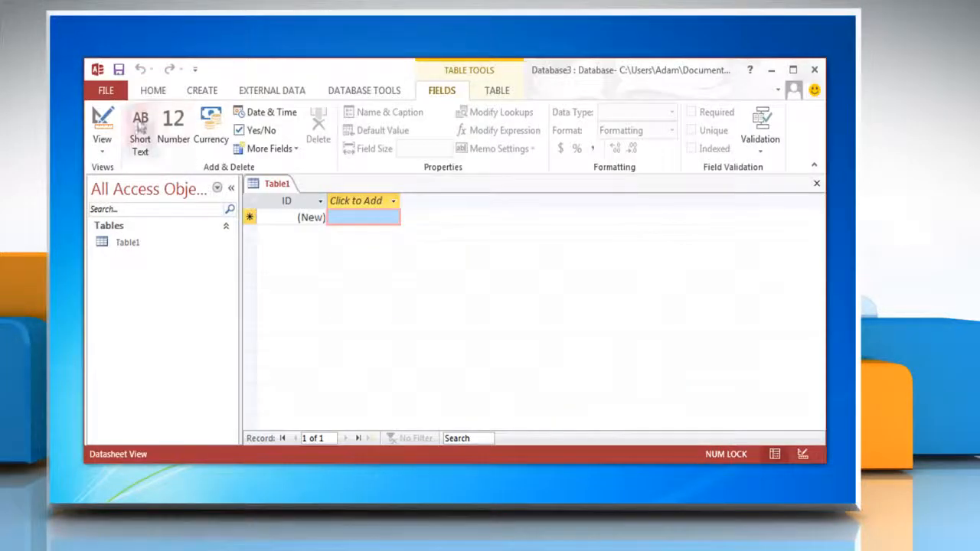
- Navigate File > Options > Trust Center > Trust Center Settings to the Add-ins page
click(106, 90)
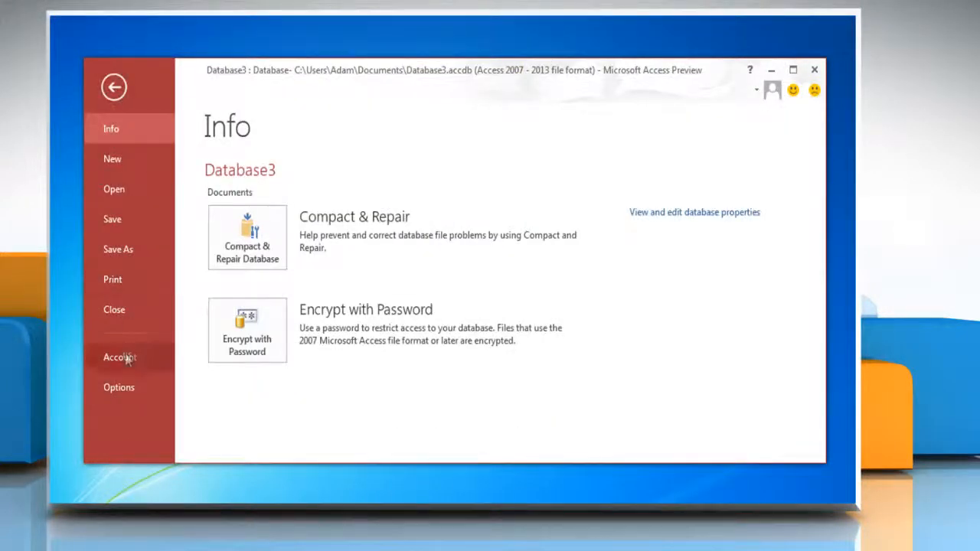
click(119, 386)
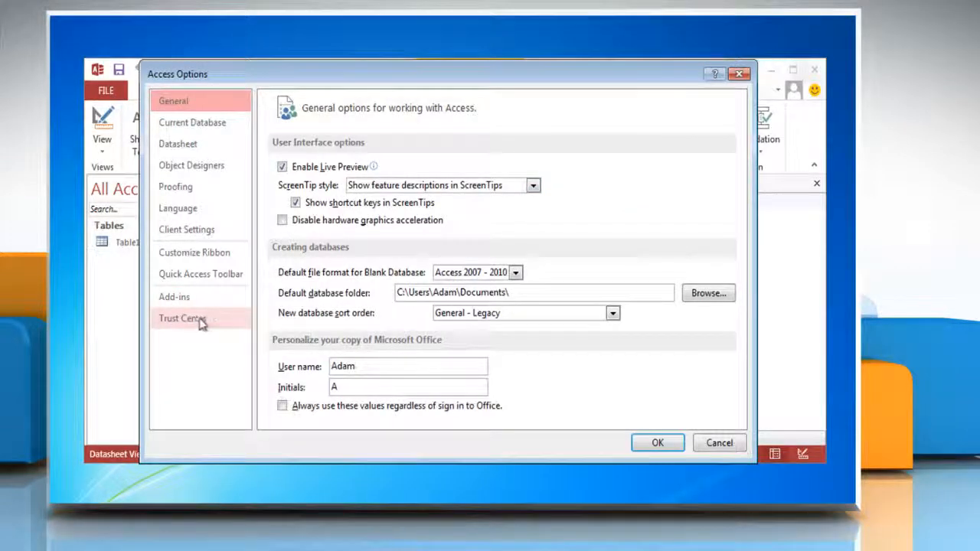
click(182, 317)
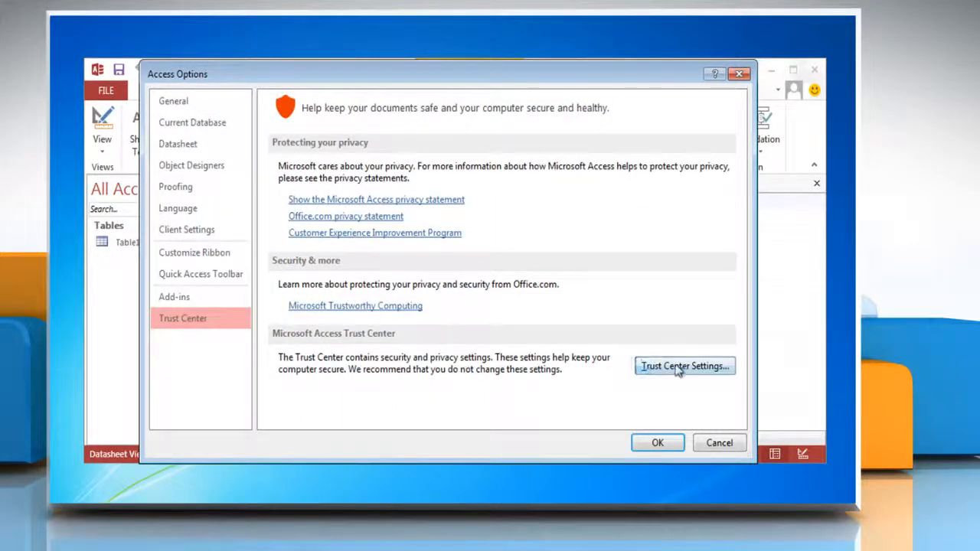
click(683, 366)
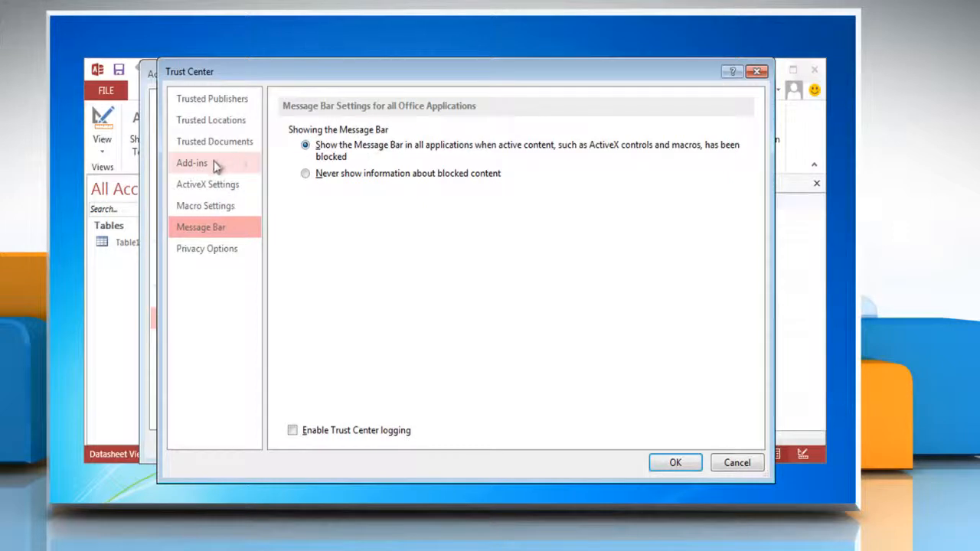
click(191, 162)
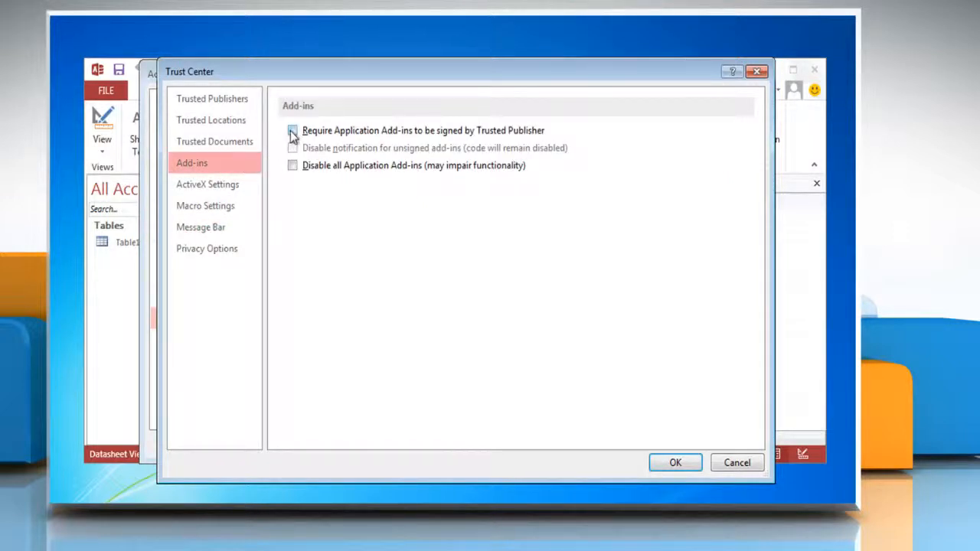
- Tick 'Require Application Add-ins to be signed', 'Disable notification for unsigned add-ins' and 'Disable all Application Add-ins'
click(293, 130)
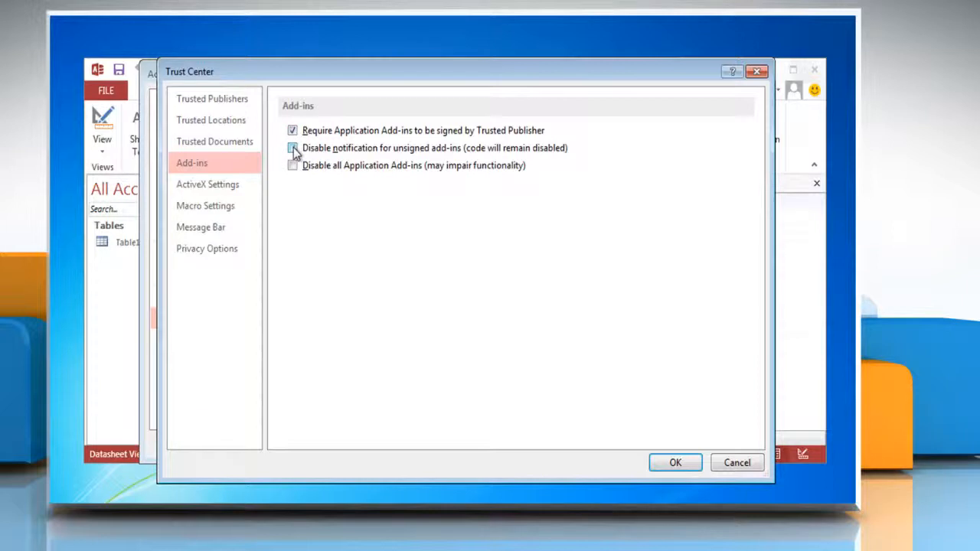
click(292, 147)
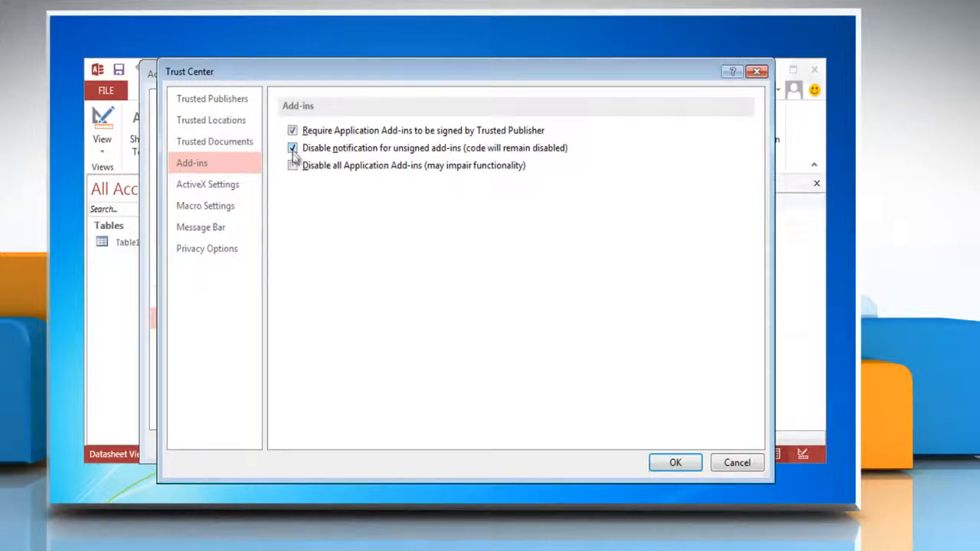
click(293, 165)
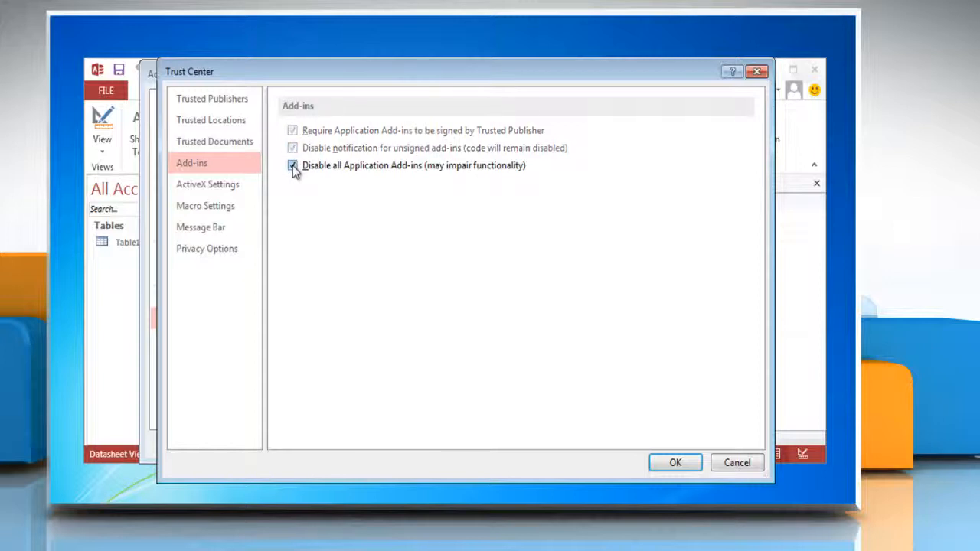
click(291, 165)
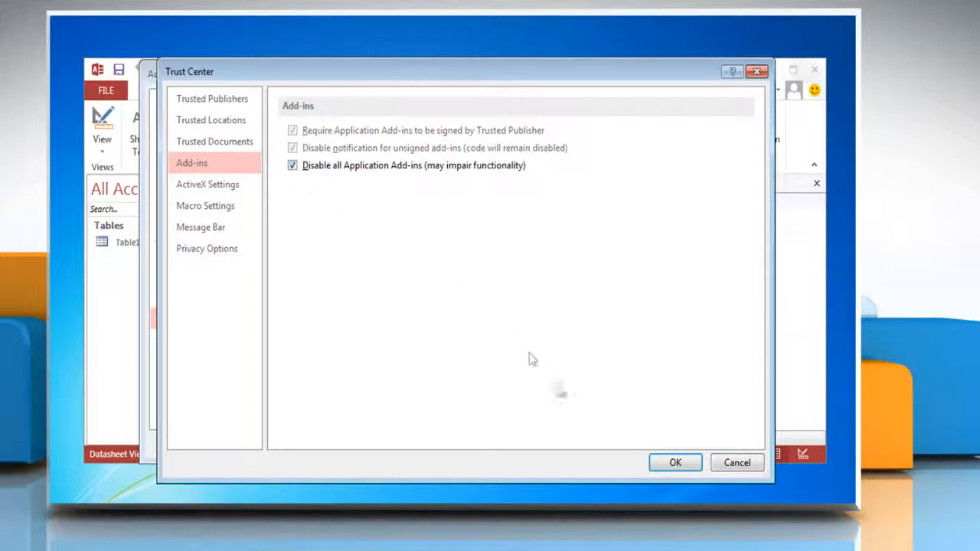